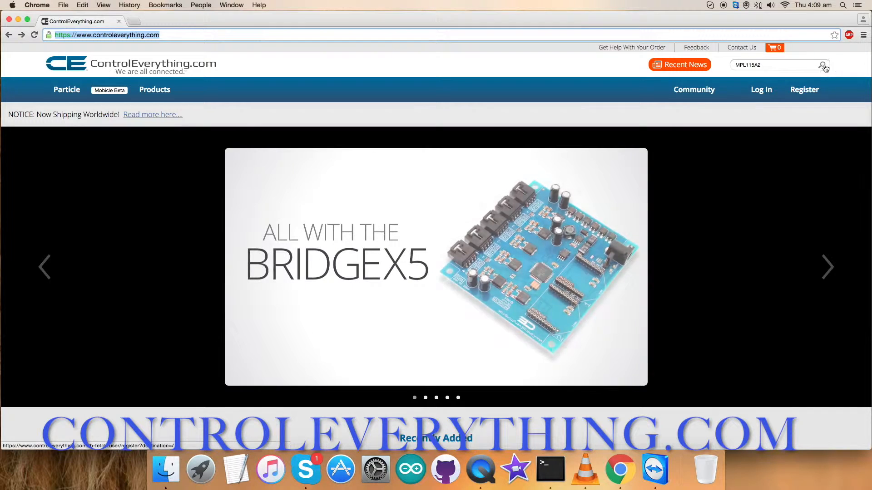
# Find MPL115A2 on ControlEverything.com and view the Digital Barometer product page's features and price.
pyautogui.click(823, 65)
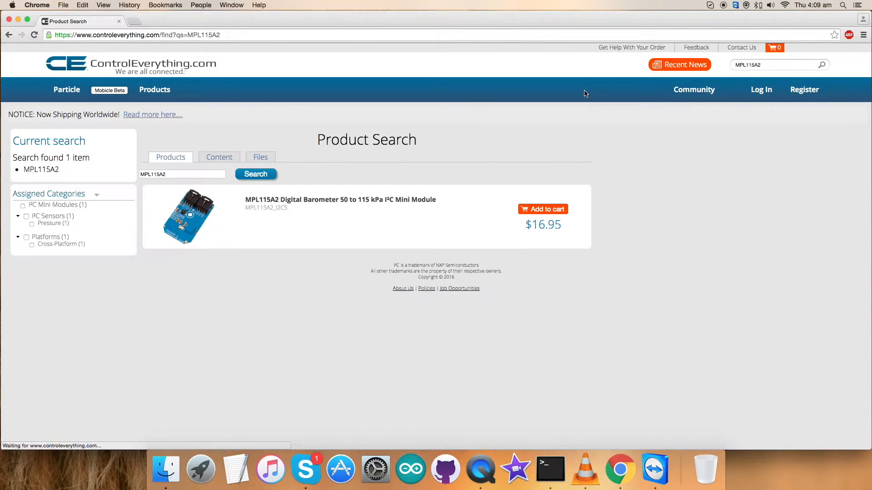
pyautogui.click(339, 199)
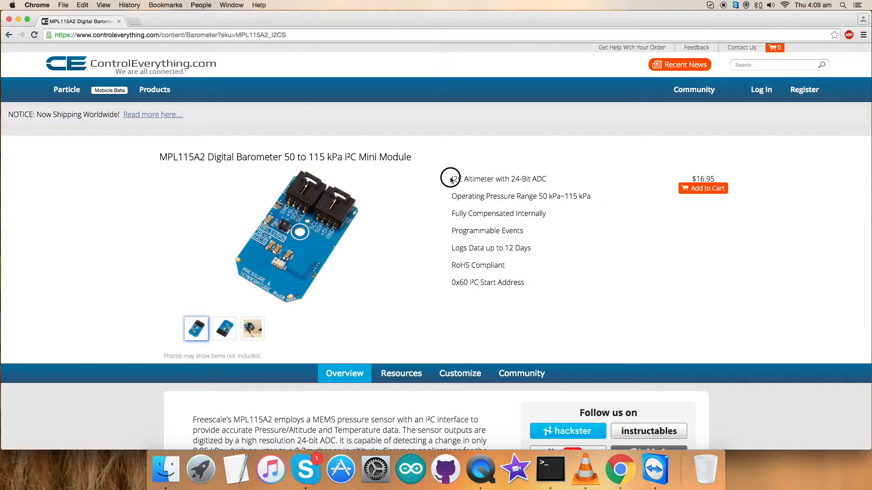
pyautogui.moveTo(452, 179); pyautogui.dragTo(506, 265)
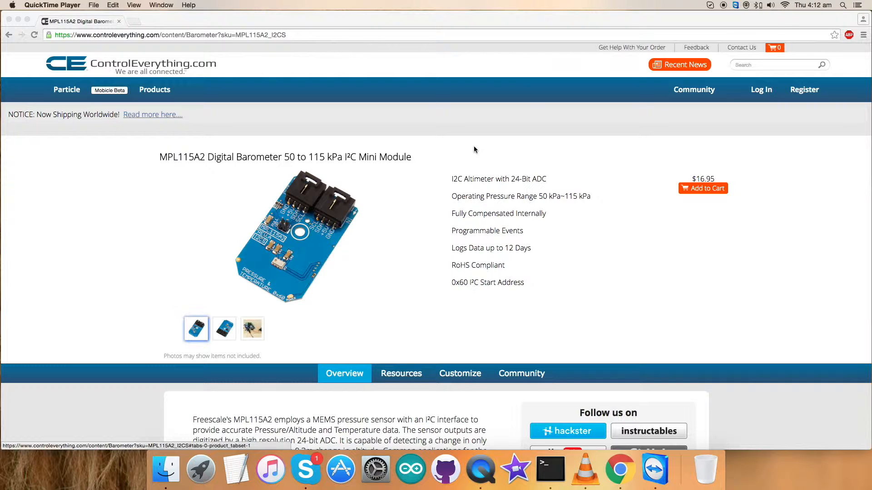
pyautogui.moveTo(409, 419)
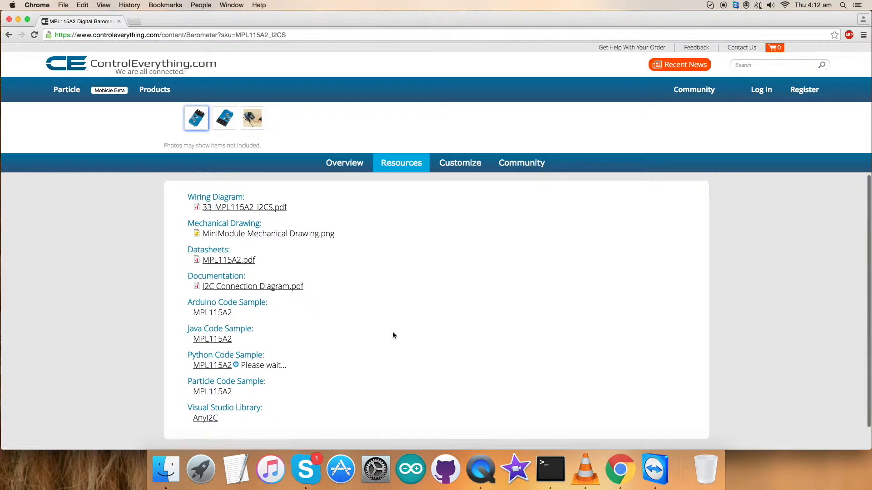
# Go to the MPL115A2 Resources list and follow the Python Code Sample link.
pyautogui.click(211, 365)
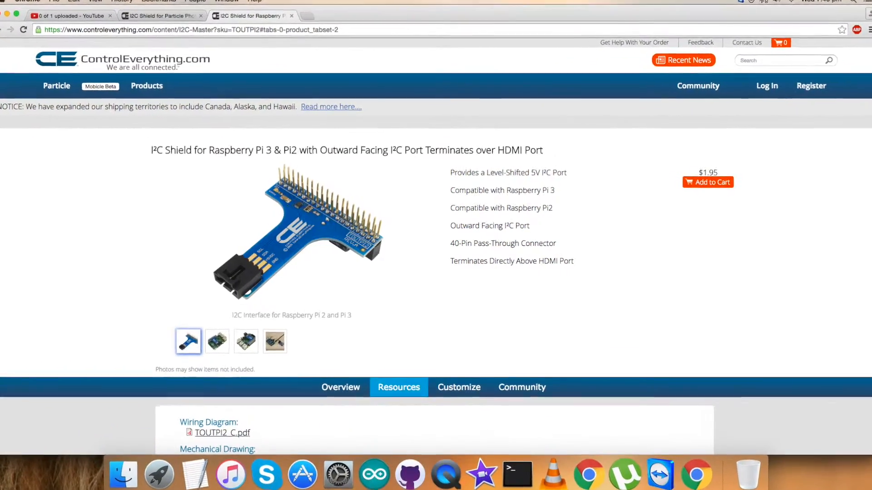
# Read down the I²C Shield for Raspberry Pi product page.
pyautogui.scroll(-3)
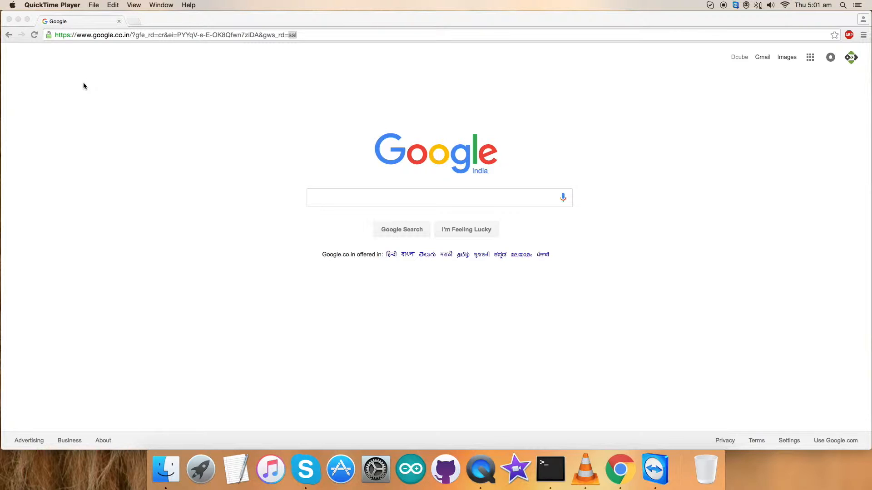
# Reach the ControlEverythingCommunity MPL115A2 repository on GitHub.
pyautogui.click(206, 34)
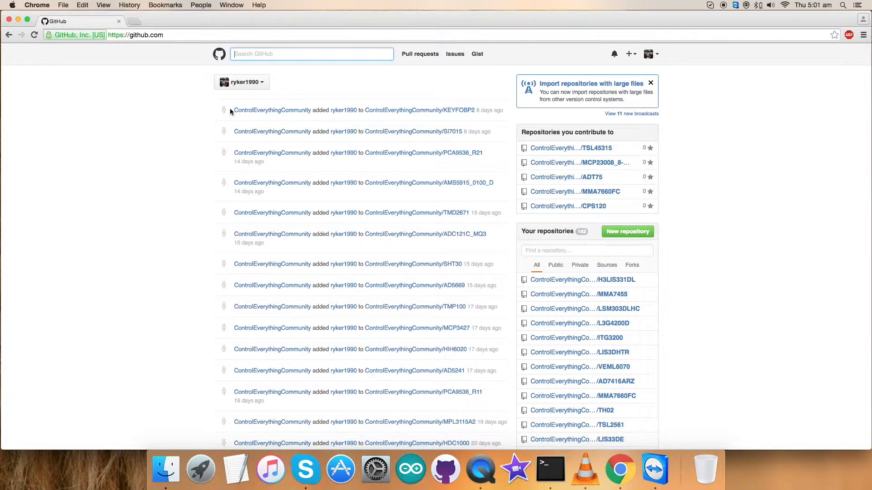
pyautogui.doubleClick(271, 109)
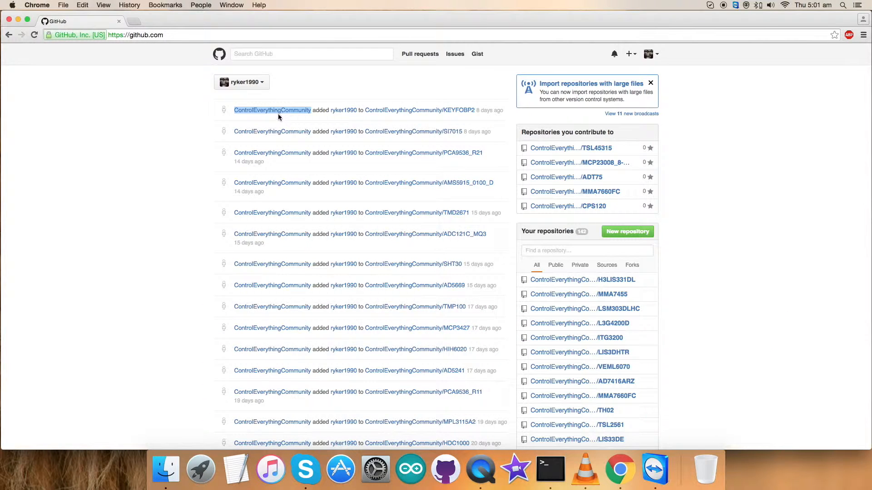
pyautogui.click(272, 110)
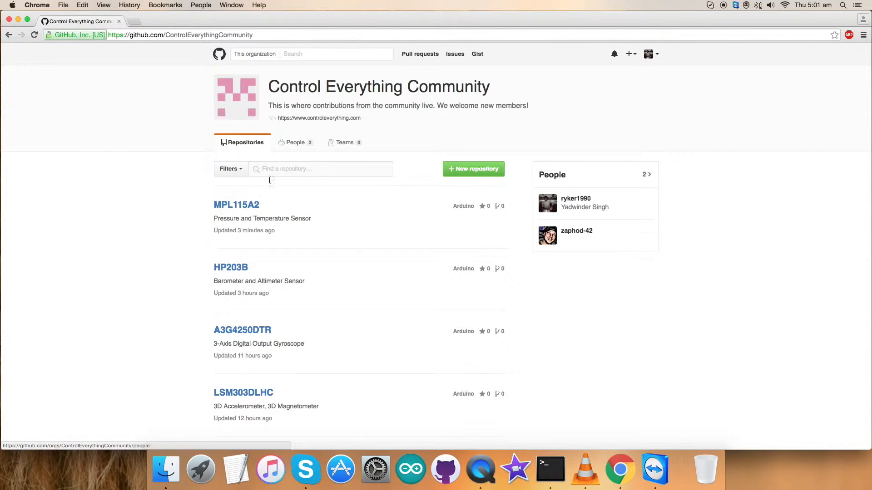
pyautogui.click(236, 204)
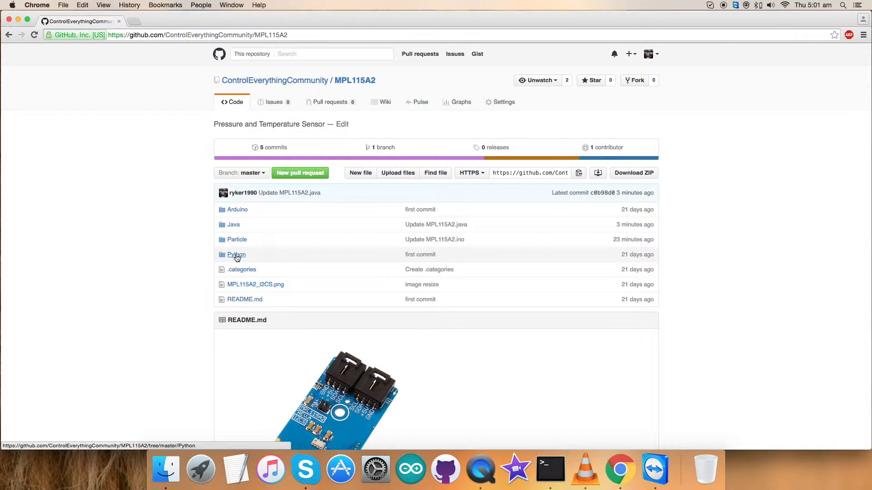
pyautogui.moveTo(165, 250)
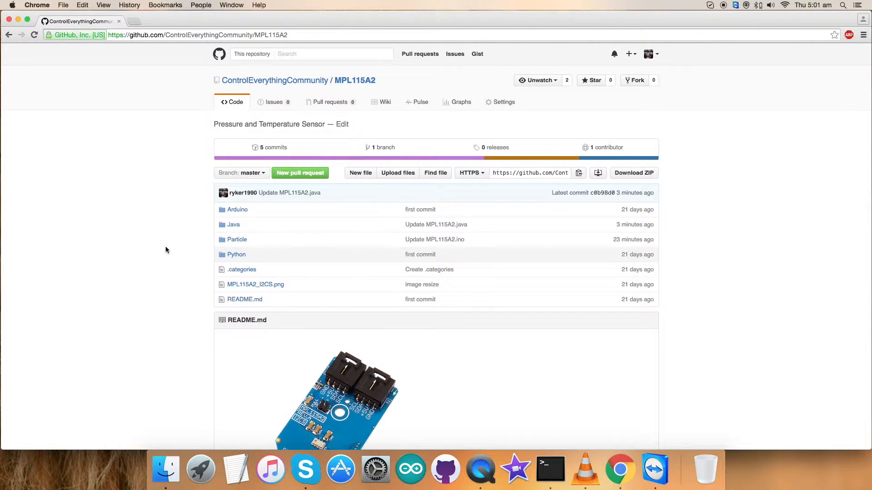
# Bring the README's Python instructions for running MPL115A2.py into view.
pyautogui.scroll(-3)
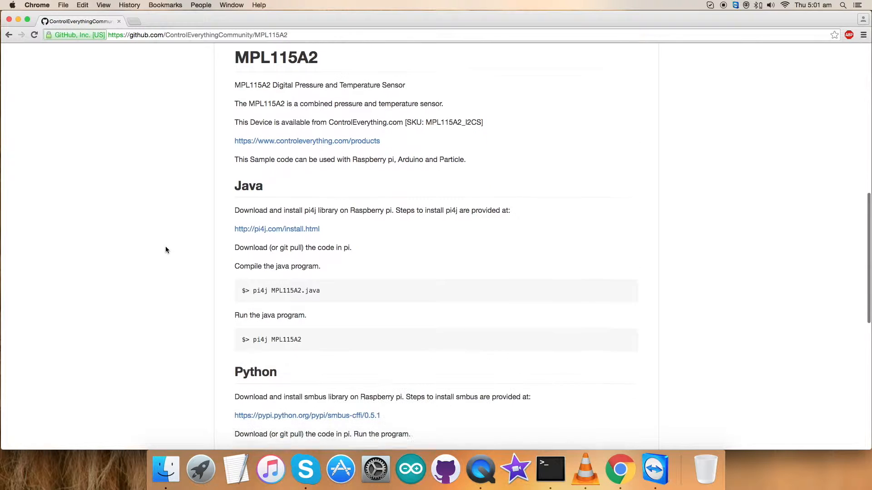
pyautogui.scroll(-3)
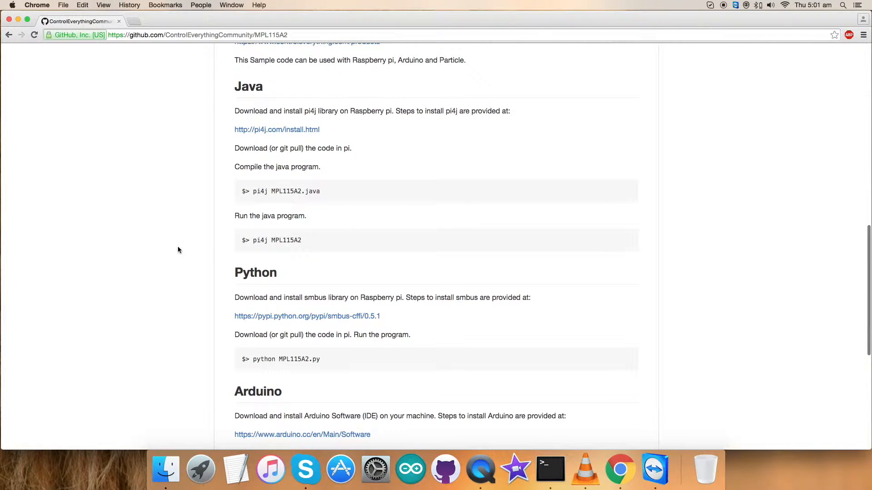
pyautogui.scroll(-3)
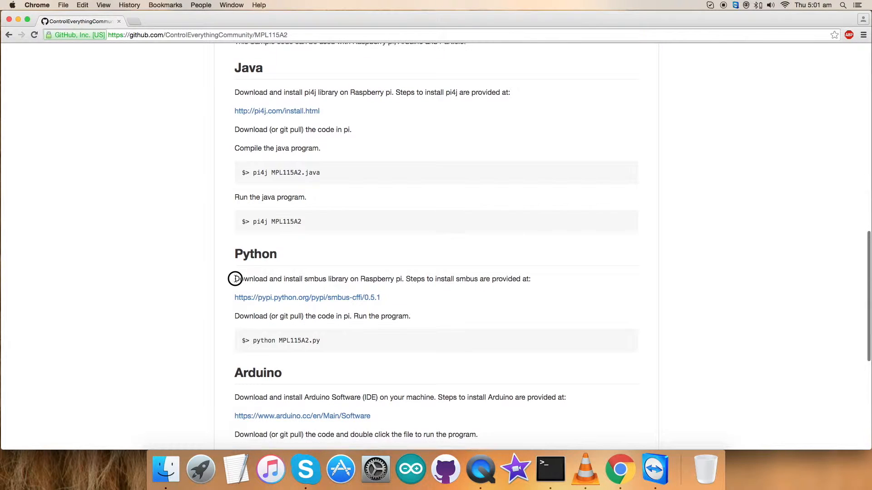
# Highlight the smbus install note and load the pypi.python.org smbus-cffi link in a new tab.
pyautogui.moveTo(234, 278); pyautogui.dragTo(401, 279)
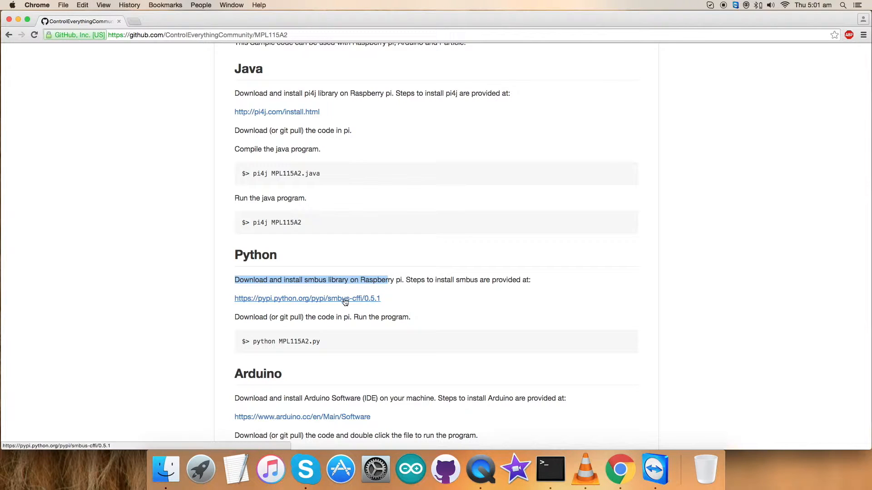
pyautogui.rightClick(307, 298)
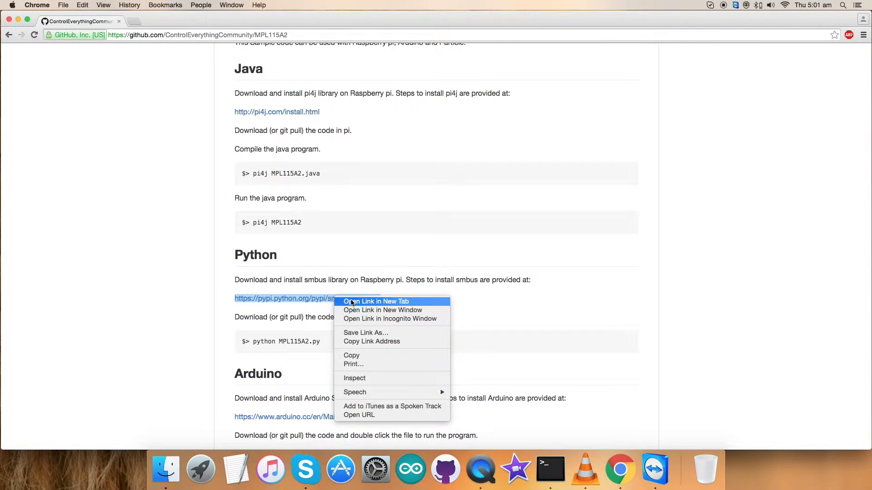
pyautogui.click(375, 301)
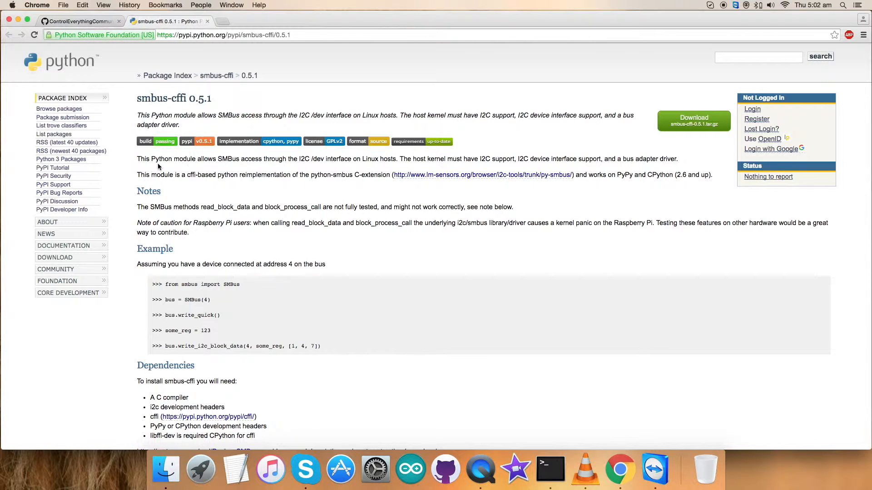
pyautogui.moveTo(247, 217)
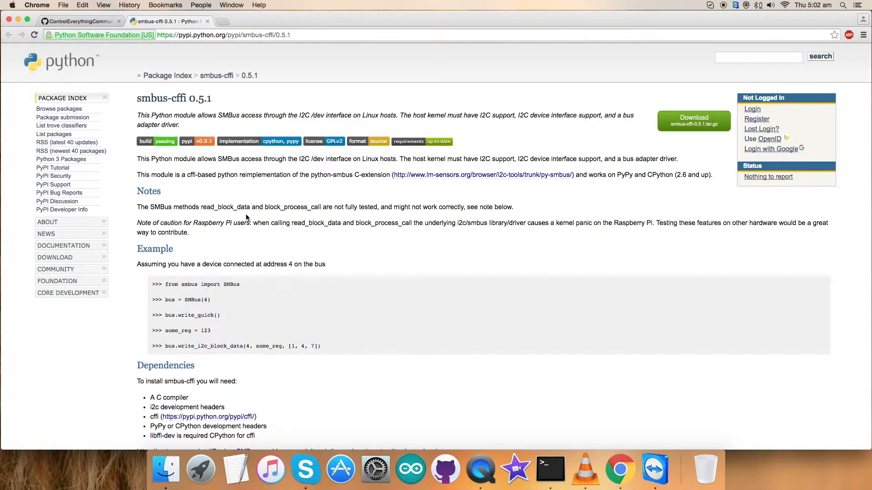
# Read the smbus-cffi 0.5.1 dependencies and installation notes, then close its tab to return to GitHub.
pyautogui.scroll(-3)
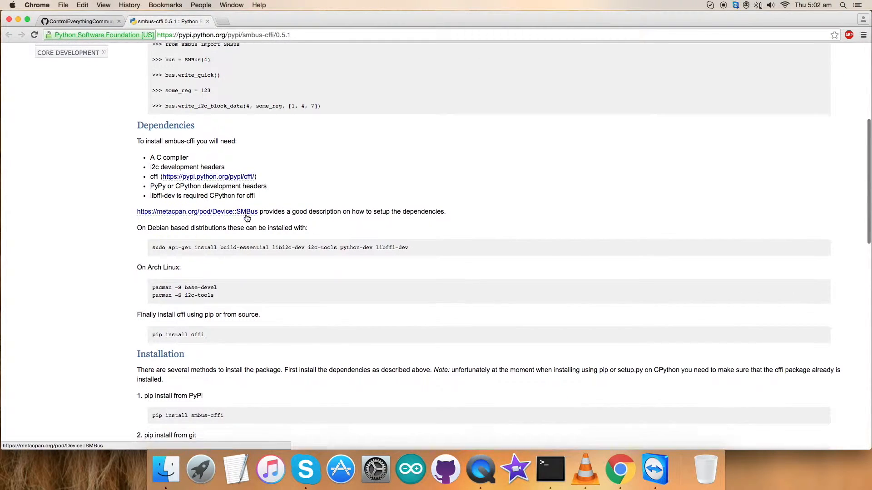
pyautogui.scroll(-3)
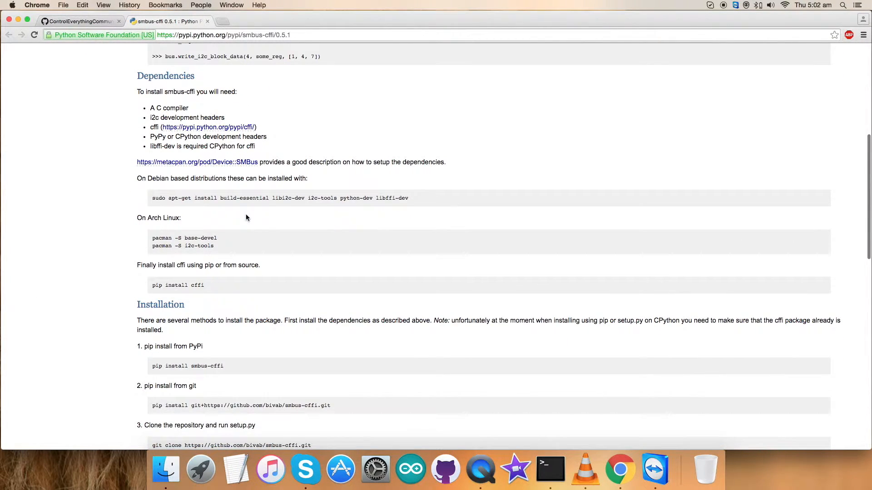
pyautogui.scroll(-3)
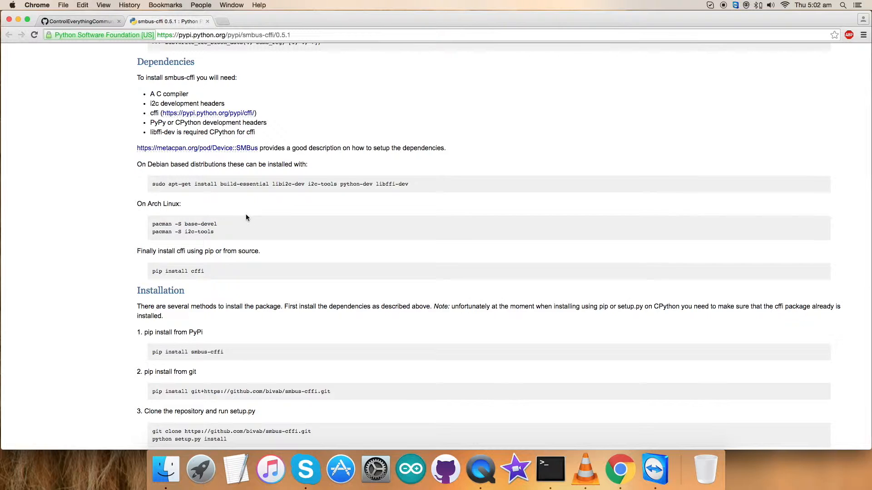
pyautogui.scroll(3)
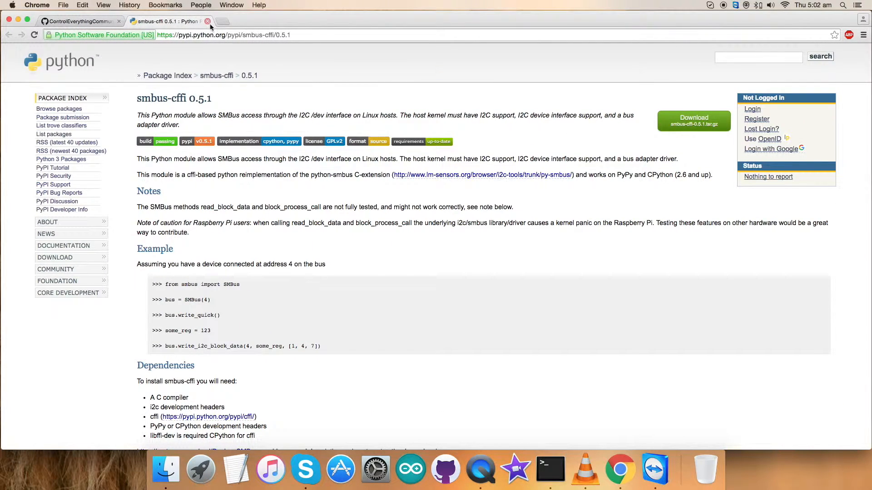
pyautogui.moveTo(208, 25)
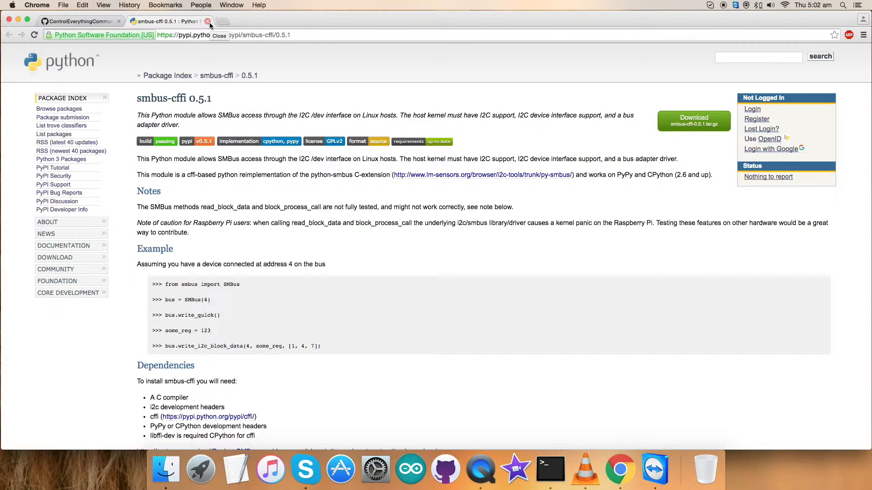
pyautogui.click(208, 21)
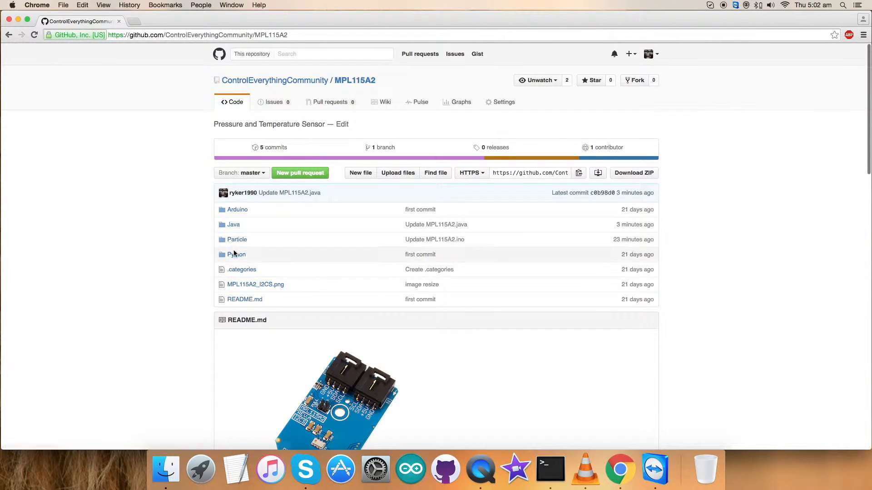
# Show the MPL115A2.py source from the repository's Python folder.
pyautogui.click(236, 254)
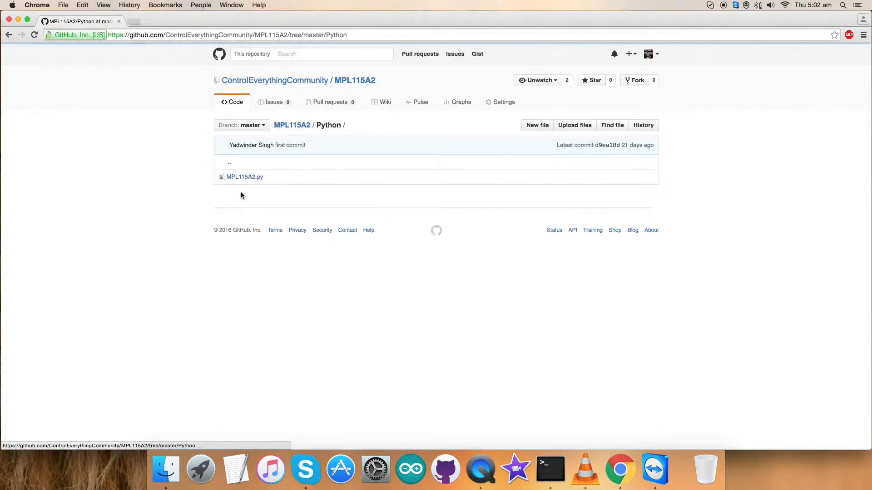
pyautogui.click(244, 178)
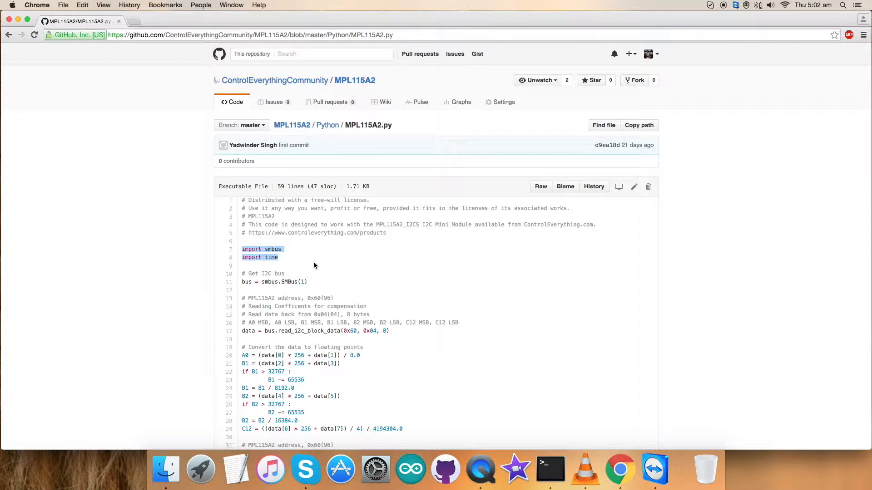
# Read through the MPL115A2.py code and select its script lines.
pyautogui.scroll(-3)
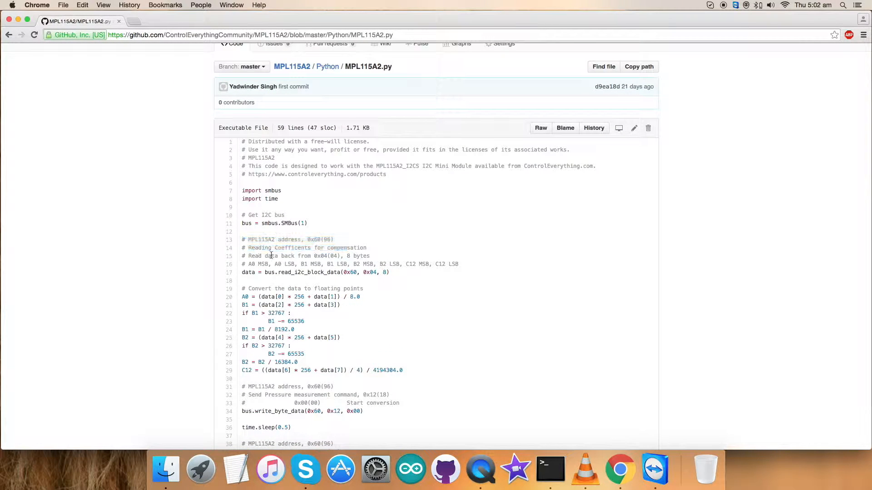
pyautogui.doubleClick(304, 247)
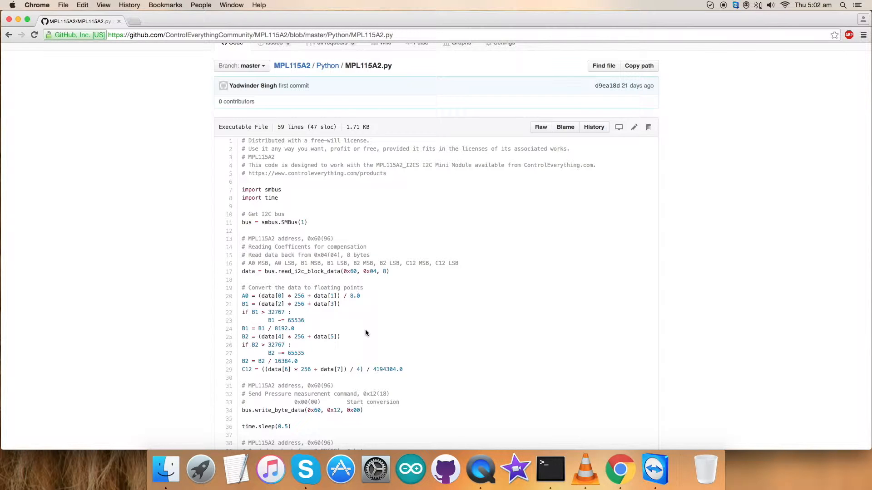
pyautogui.scroll(-3)
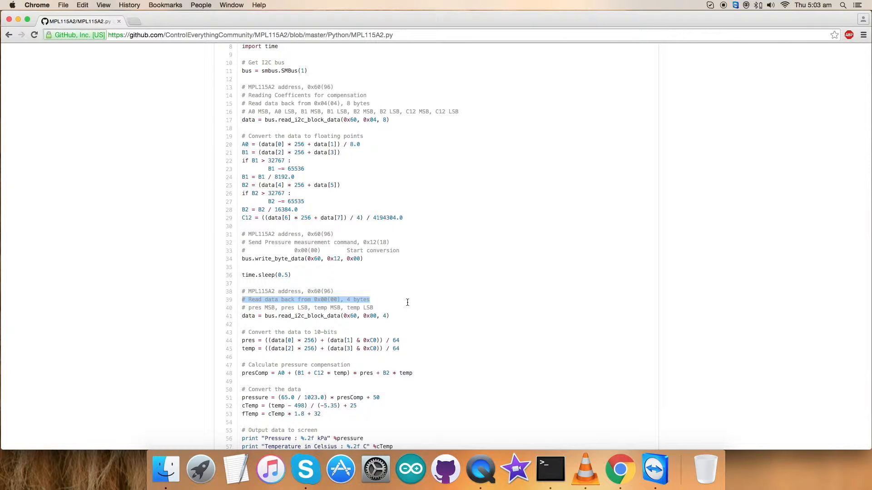
pyautogui.scroll(-3)
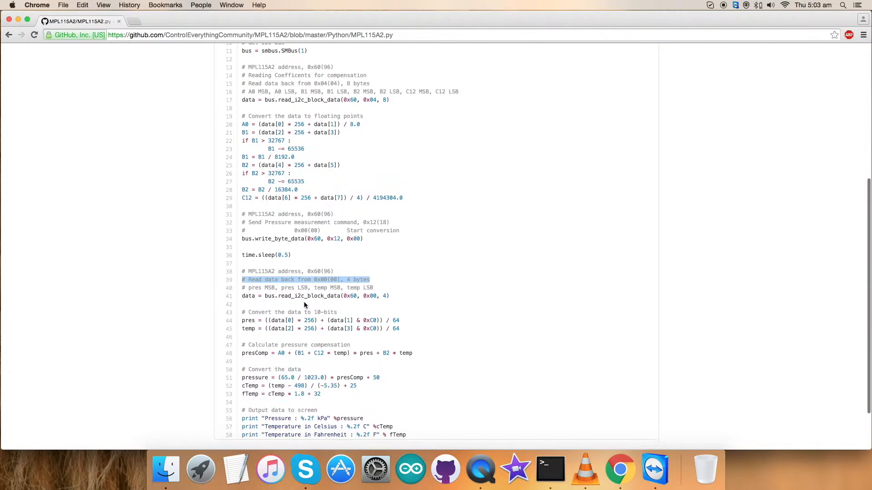
pyautogui.scroll(-3)
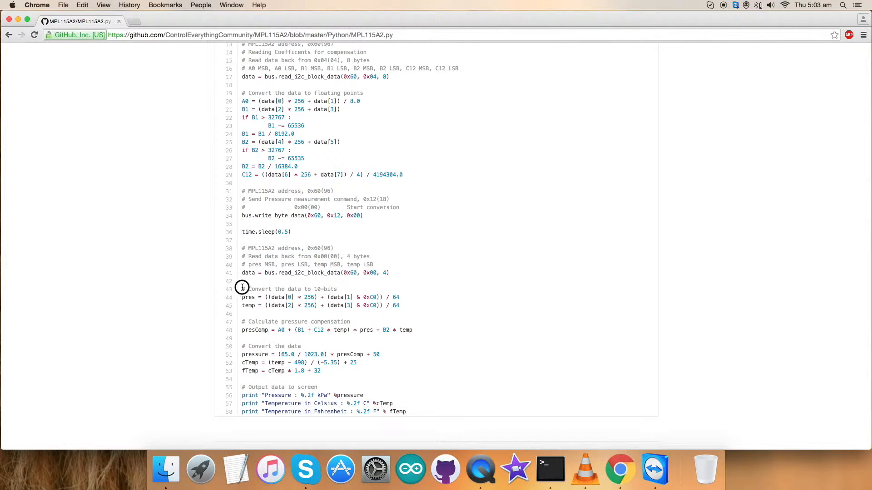
pyautogui.moveTo(242, 289); pyautogui.dragTo(399, 305)
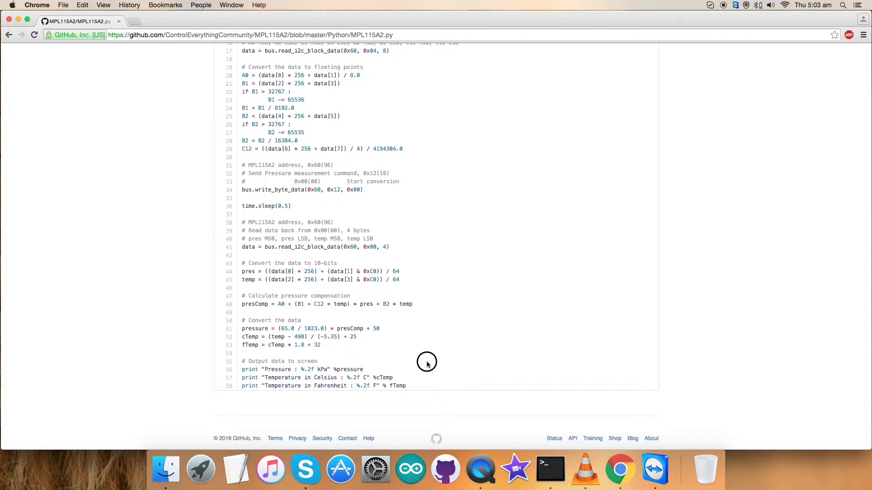
pyautogui.moveTo(427, 365)
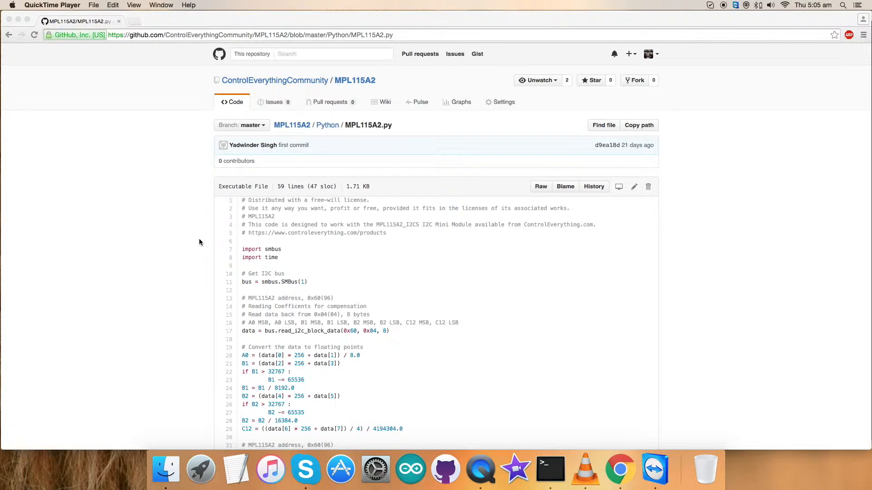
# Switch from Chrome to the Terminal SSH session on the Raspberry Pi.
pyautogui.click(619, 470)
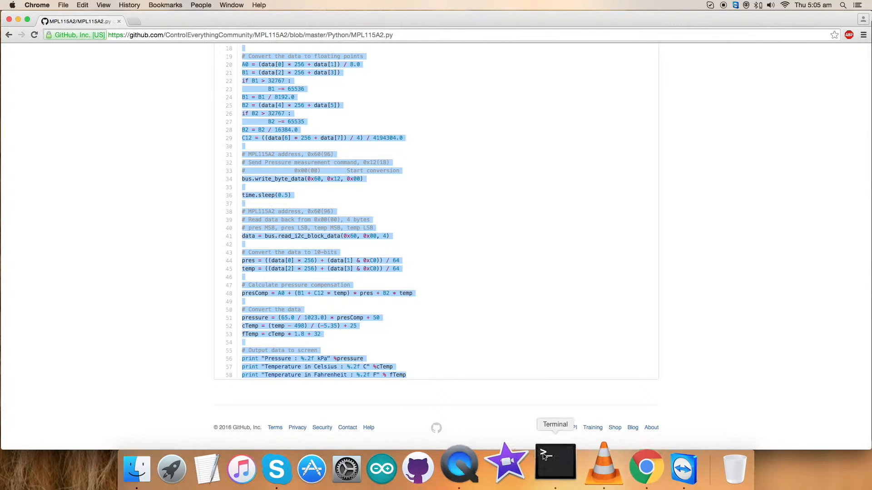
pyautogui.click(554, 461)
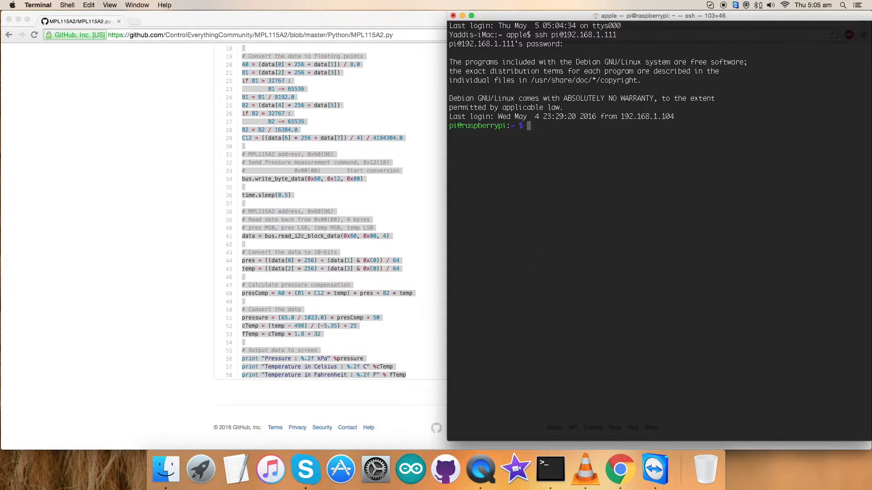
# Run python MPL115A2.py on the Pi several times, printing pressure near 138 kPa and temperature rising to 28.74 C.
pyautogui.write('vi MPL115A2.java')
pyautogui.write('python')
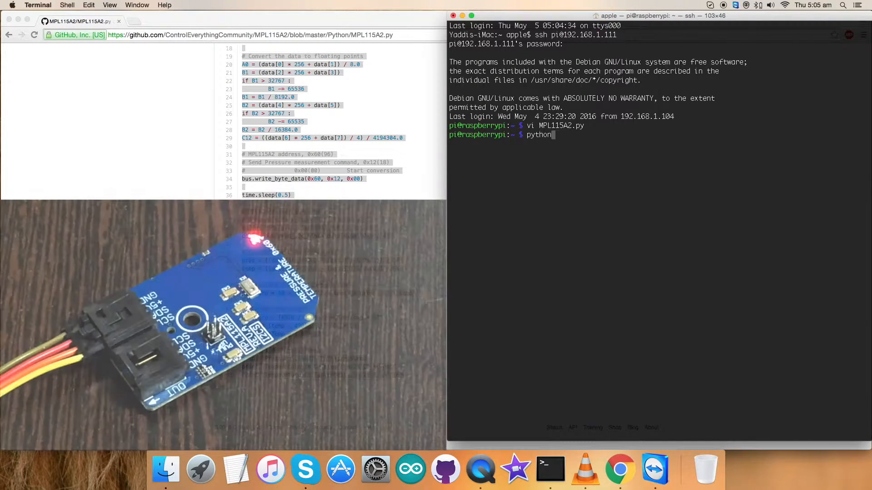
pyautogui.write('MPL115A2.py')
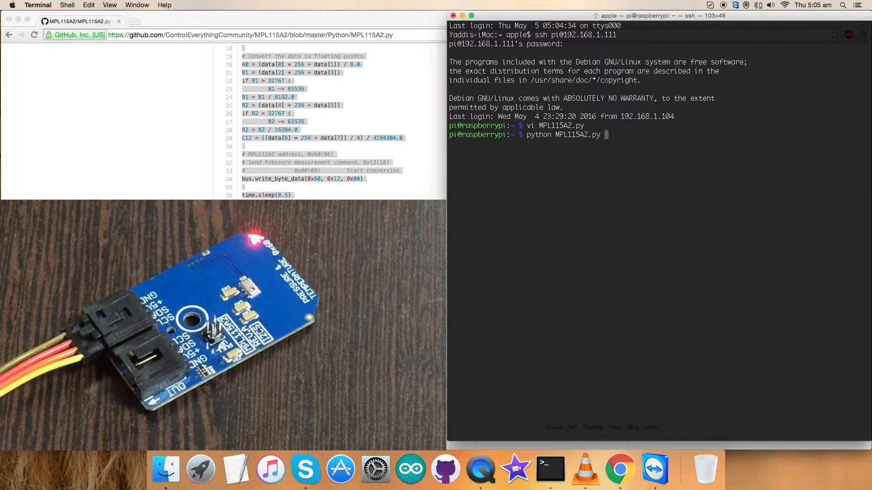
pyautogui.press('enter')
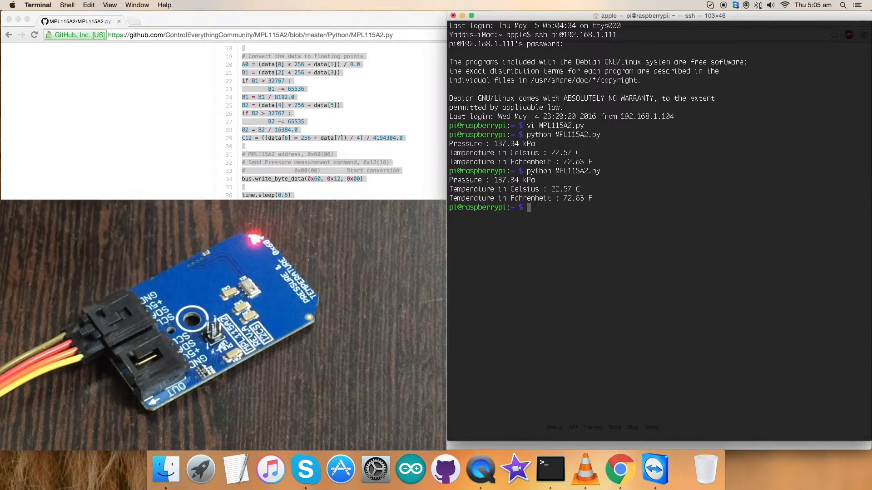
pyautogui.write('python MPL115A2.py')
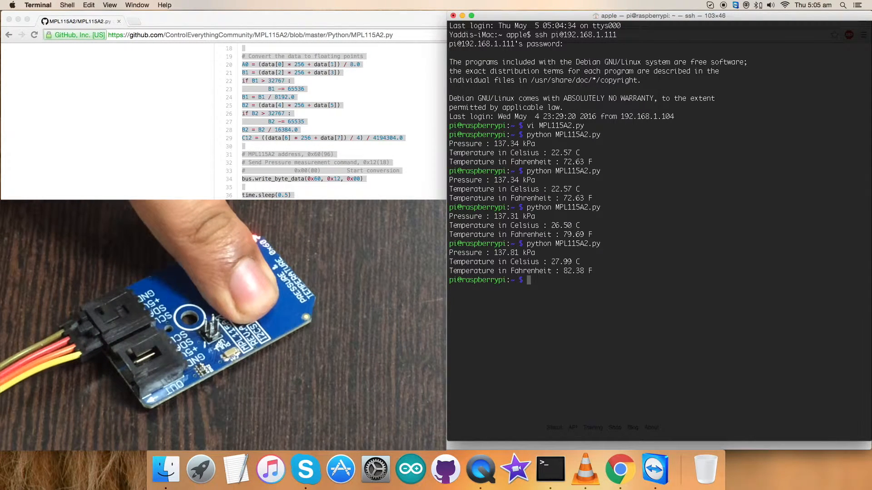
pyautogui.write('python MPL115A2.py')
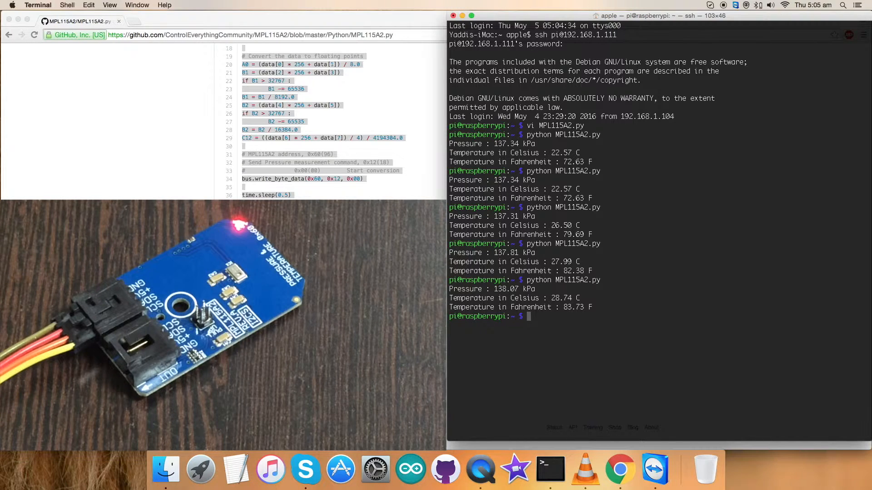
pyautogui.scroll(-3)
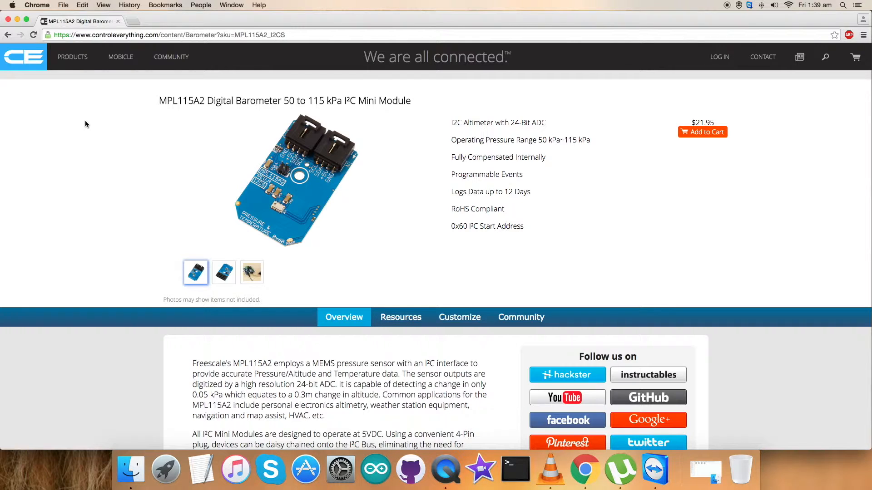
pyautogui.click(400, 316)
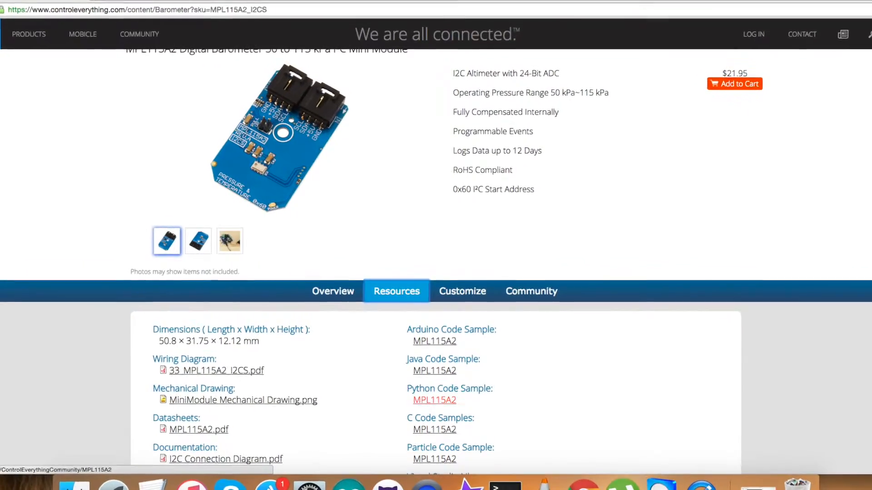
pyautogui.click(434, 399)
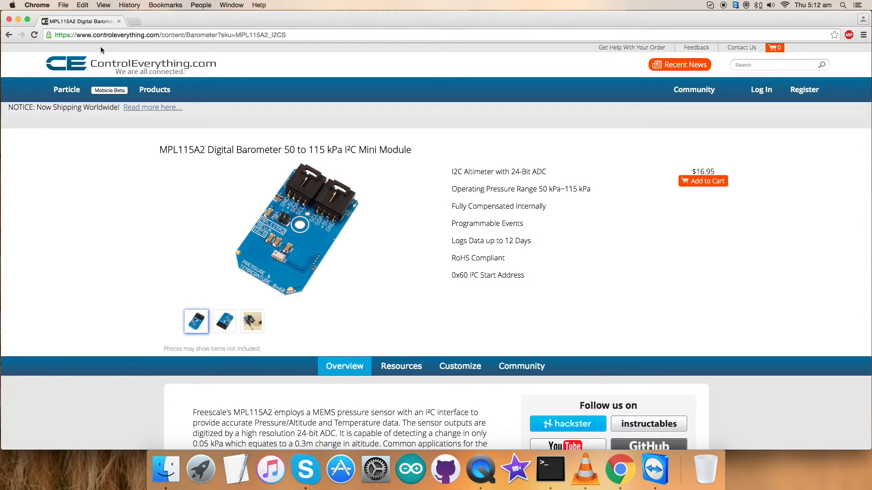
pyautogui.click(693, 90)
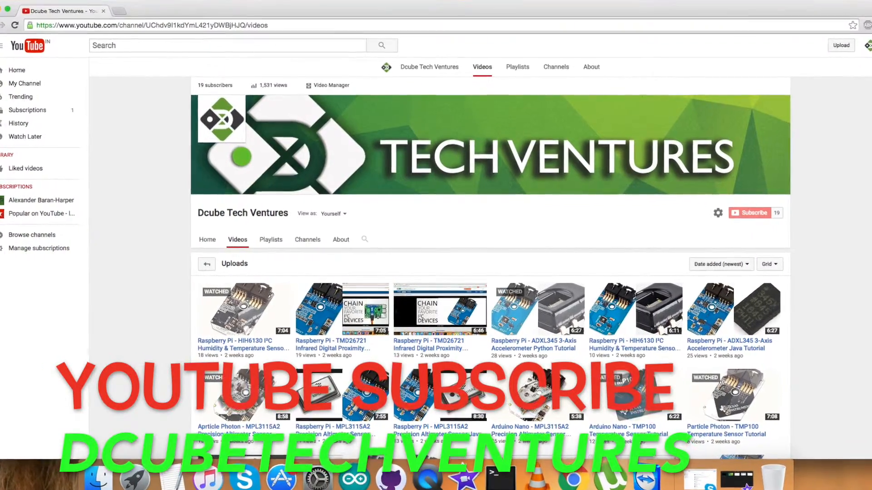
pyautogui.scroll(-3)
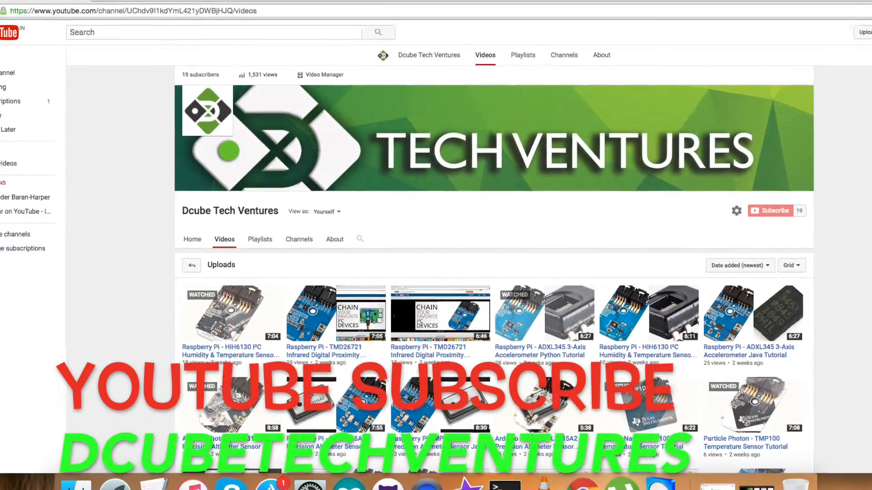
pyautogui.scroll(-3)
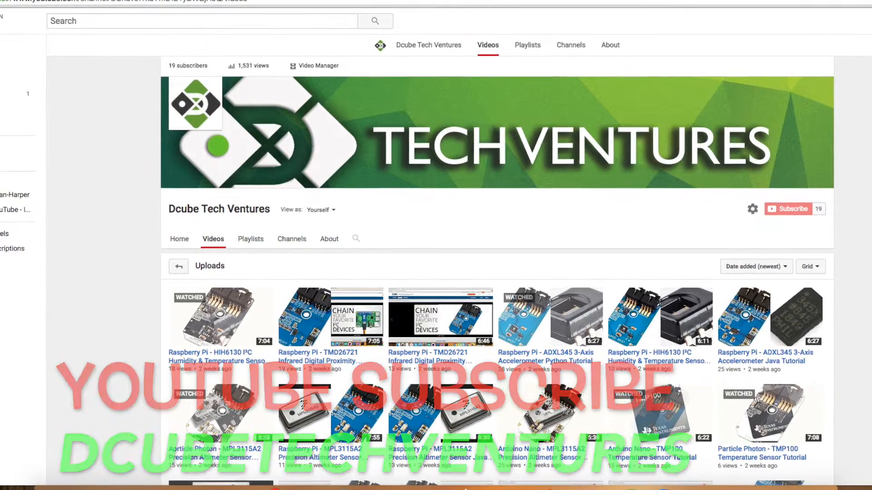